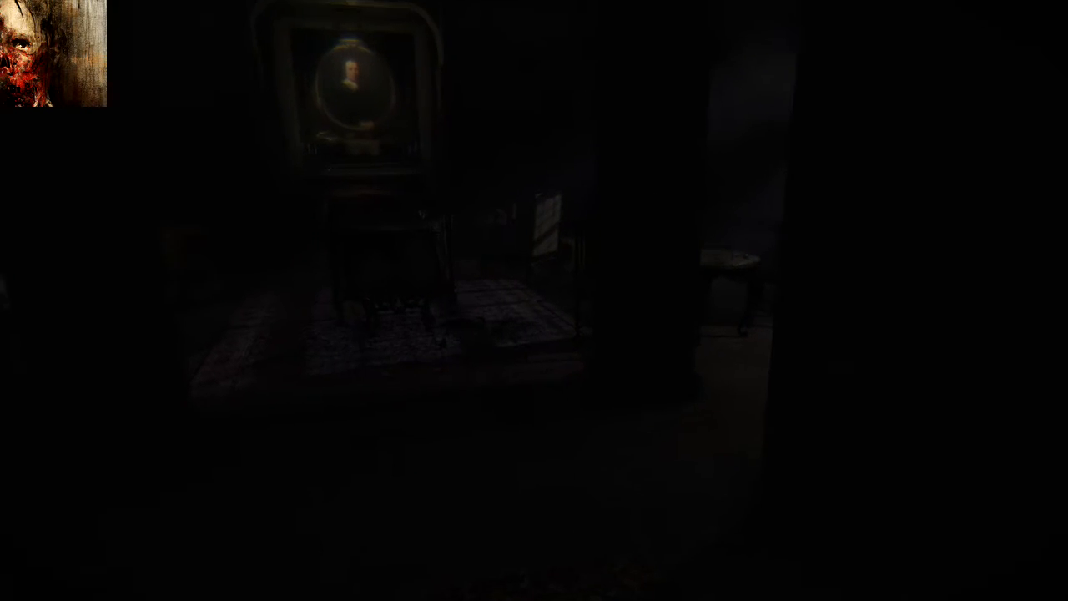
{"action": "mouse_move", "coordinate": [534, 301]}
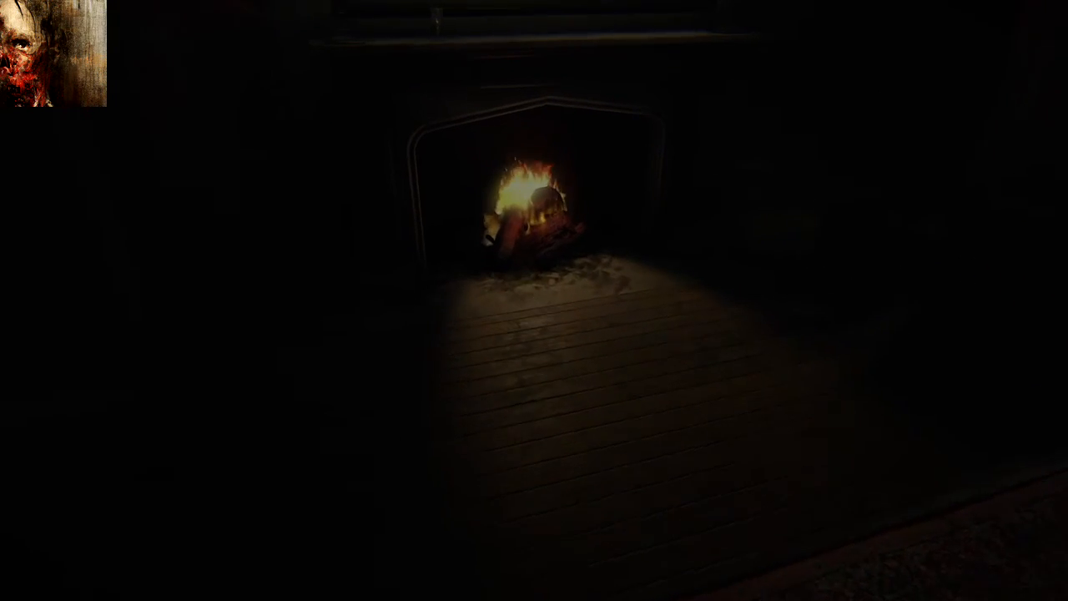
{"action": "mouse_move", "coordinate": [534, 300]}
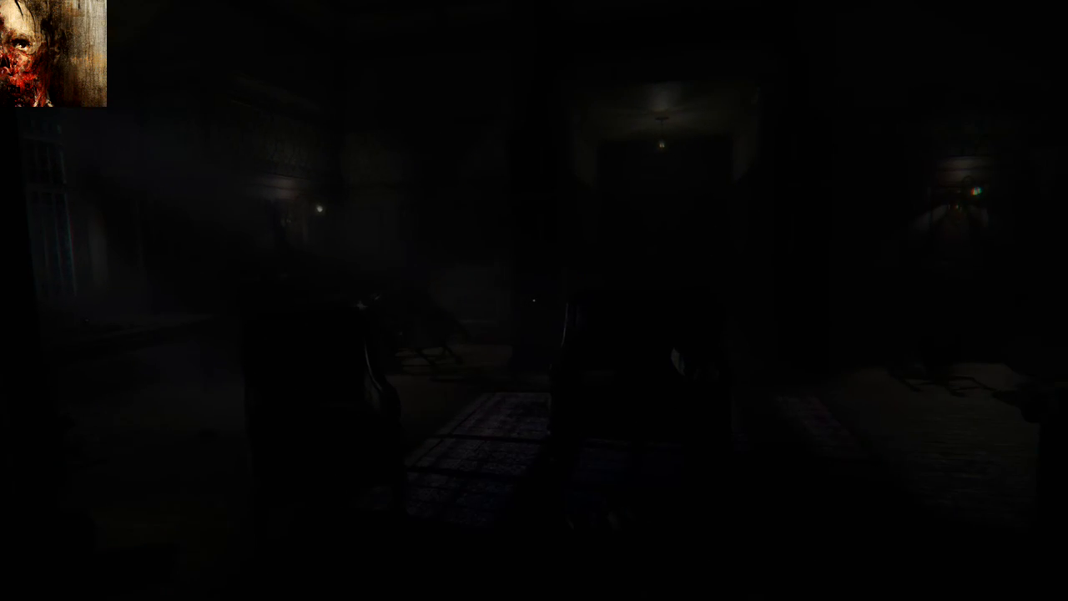